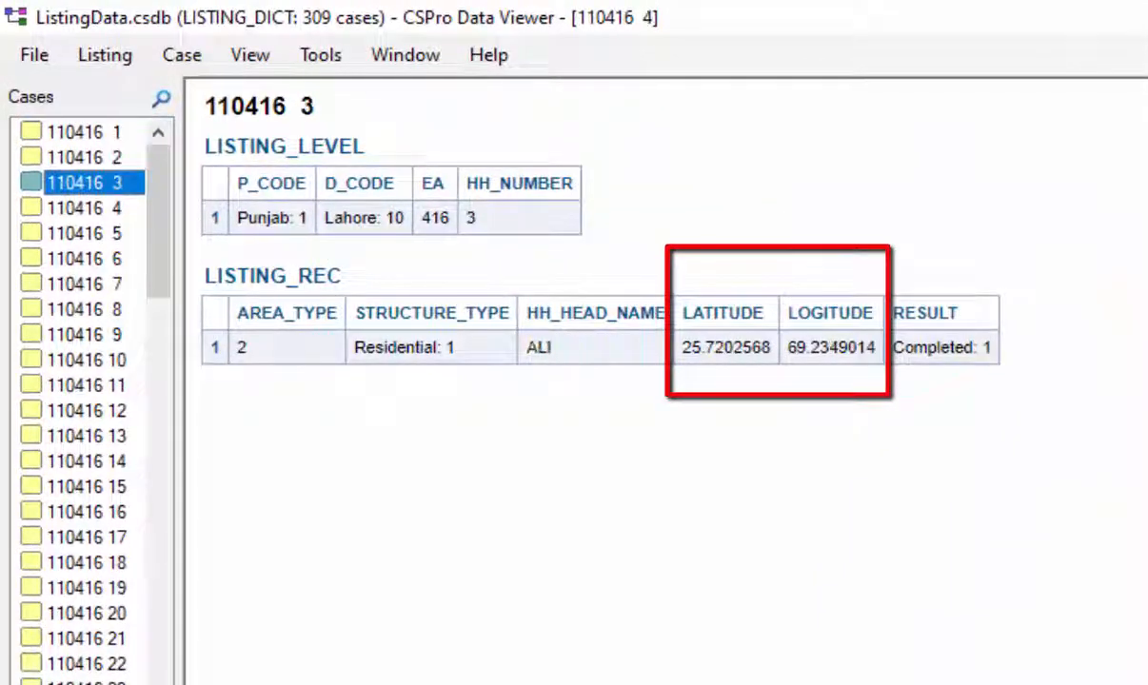
Step: Enable Map Case Listing with Latitude set to LATITUDE and Longitude set to LOGITUDE
left_click(87, 461)
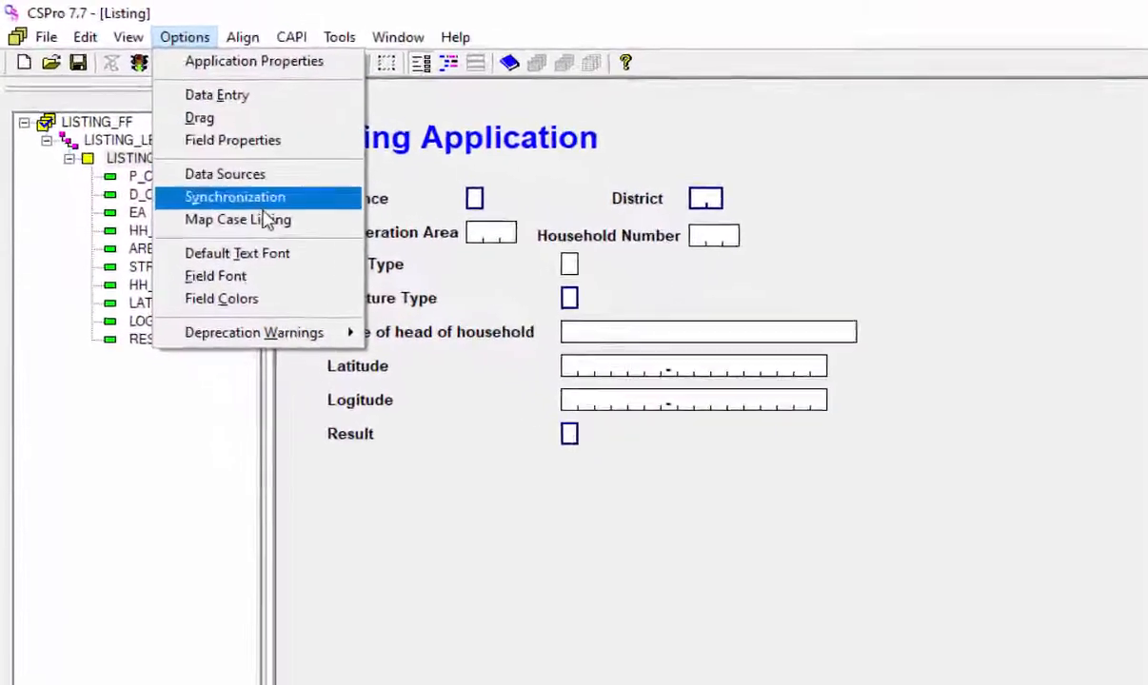
left_click(236, 219)
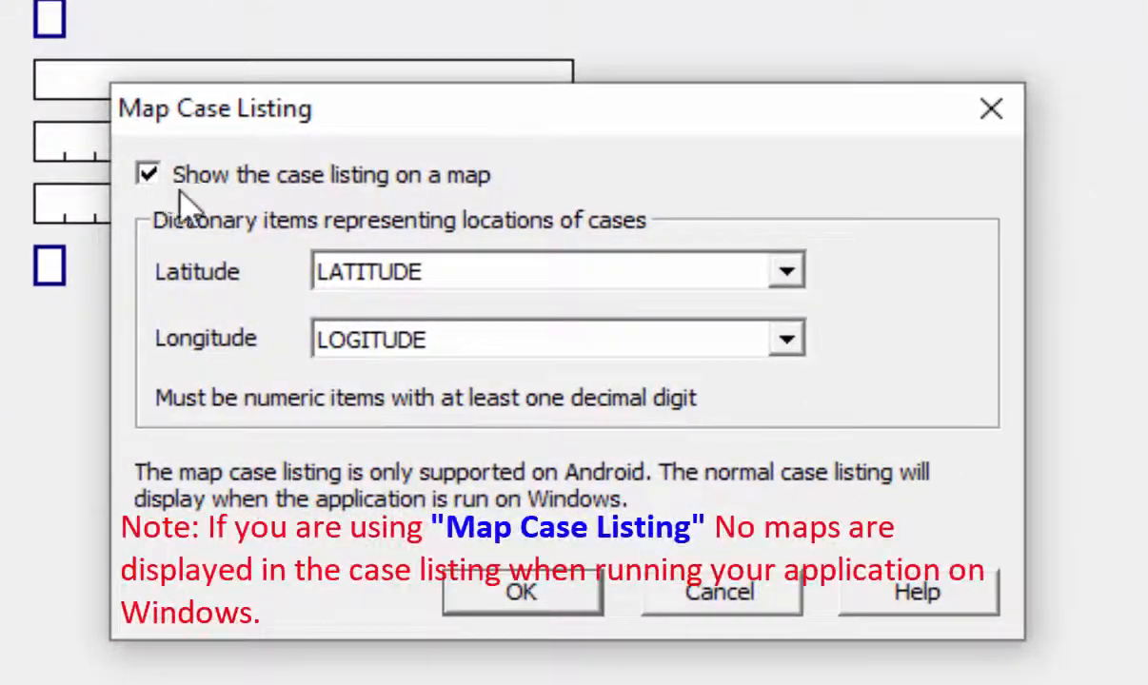
mouse_move(167, 194)
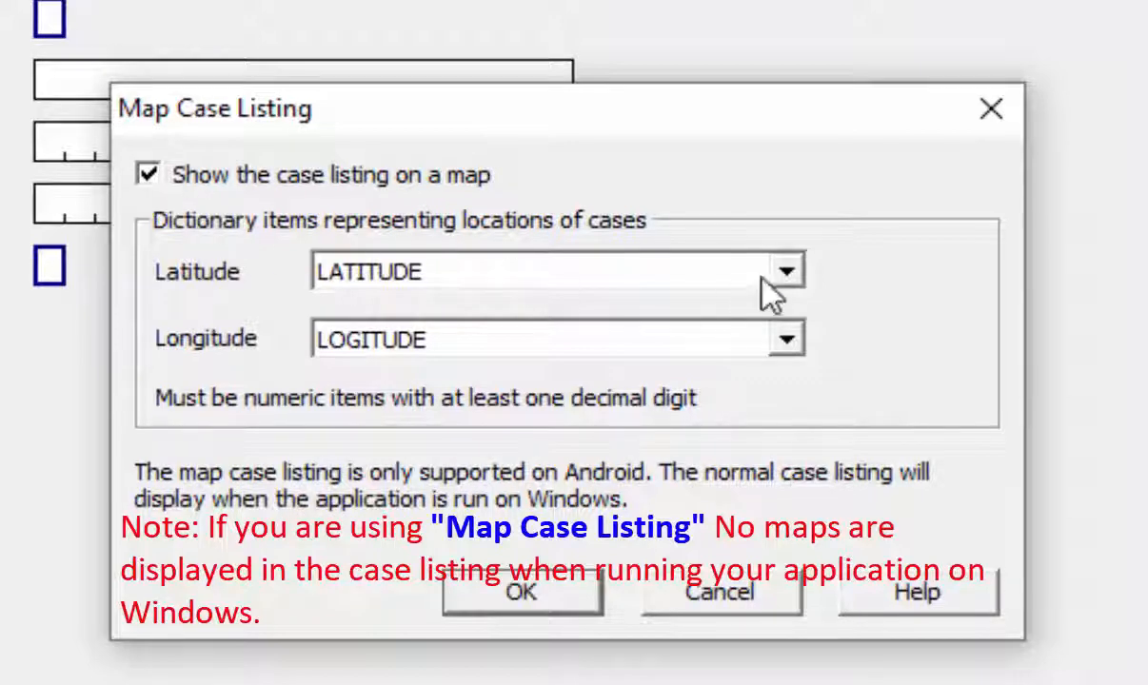
left_click(533, 271)
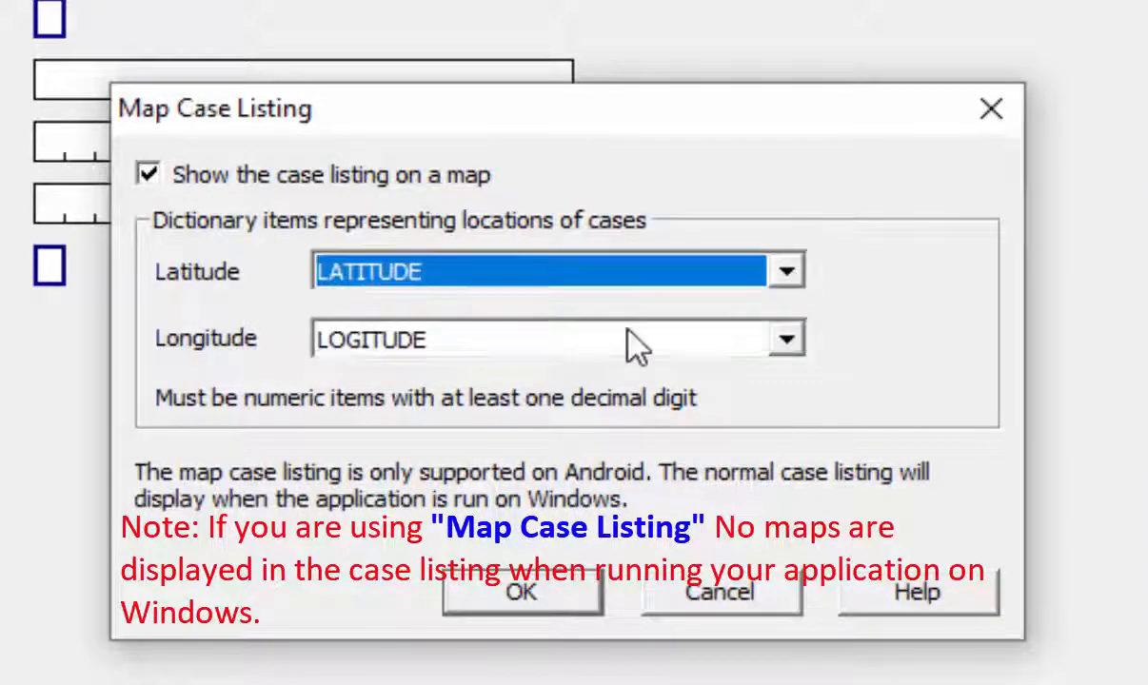
left_click(786, 339)
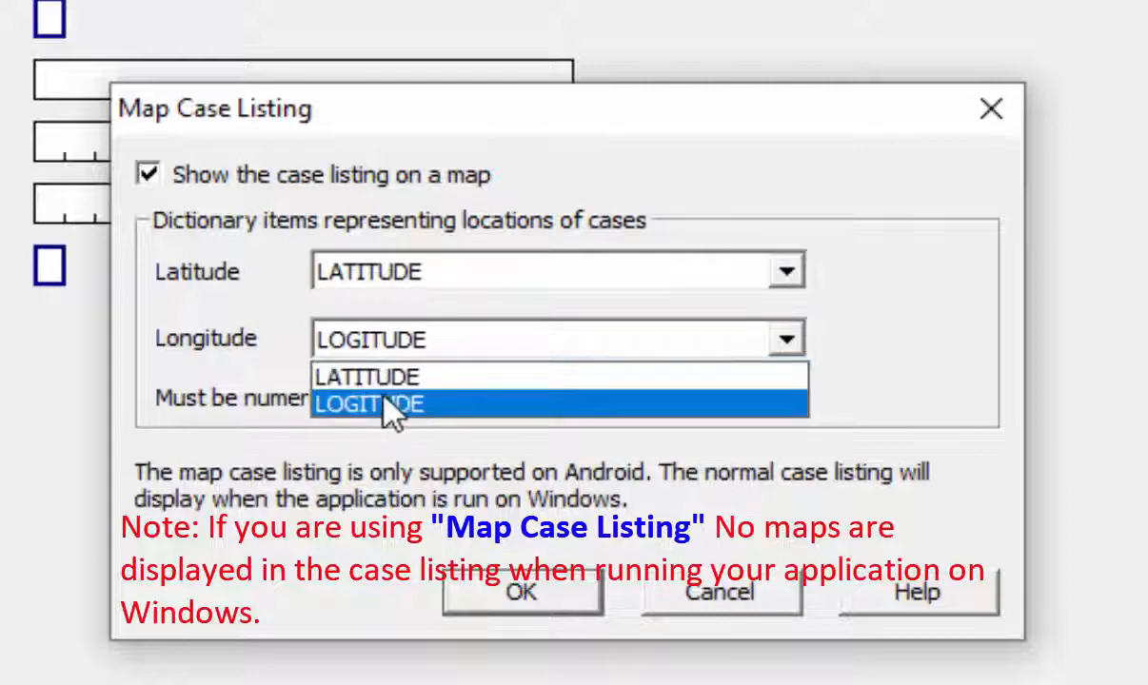
left_click(369, 403)
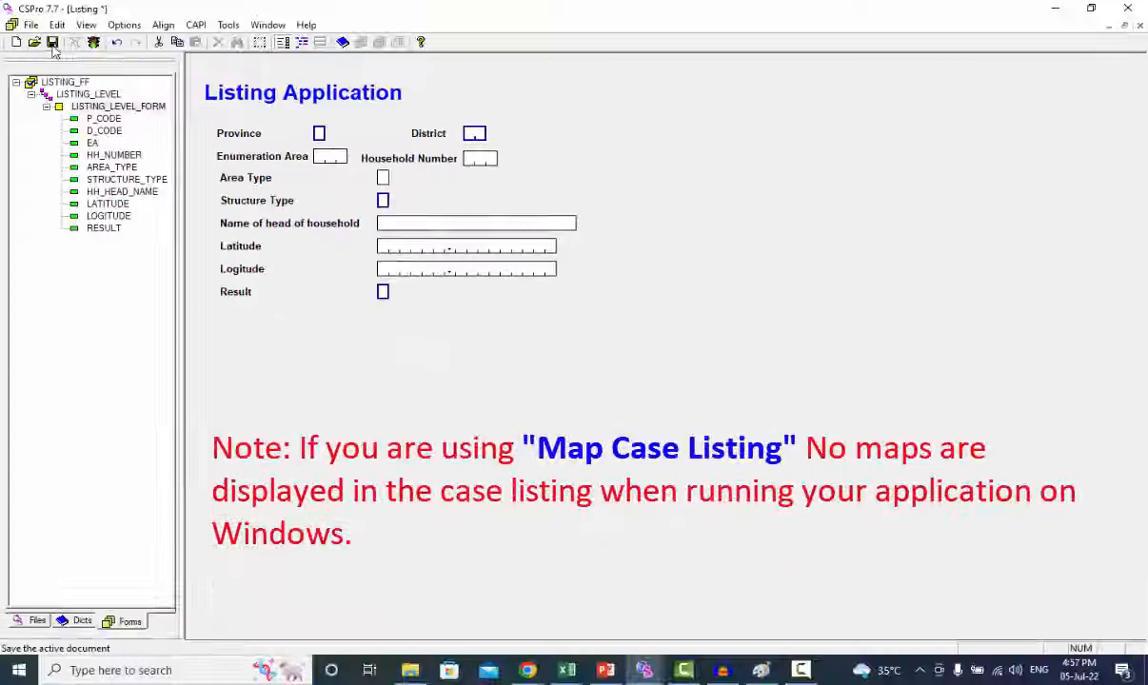
Step: Save the Listing application with its map case listing settings
left_click(54, 42)
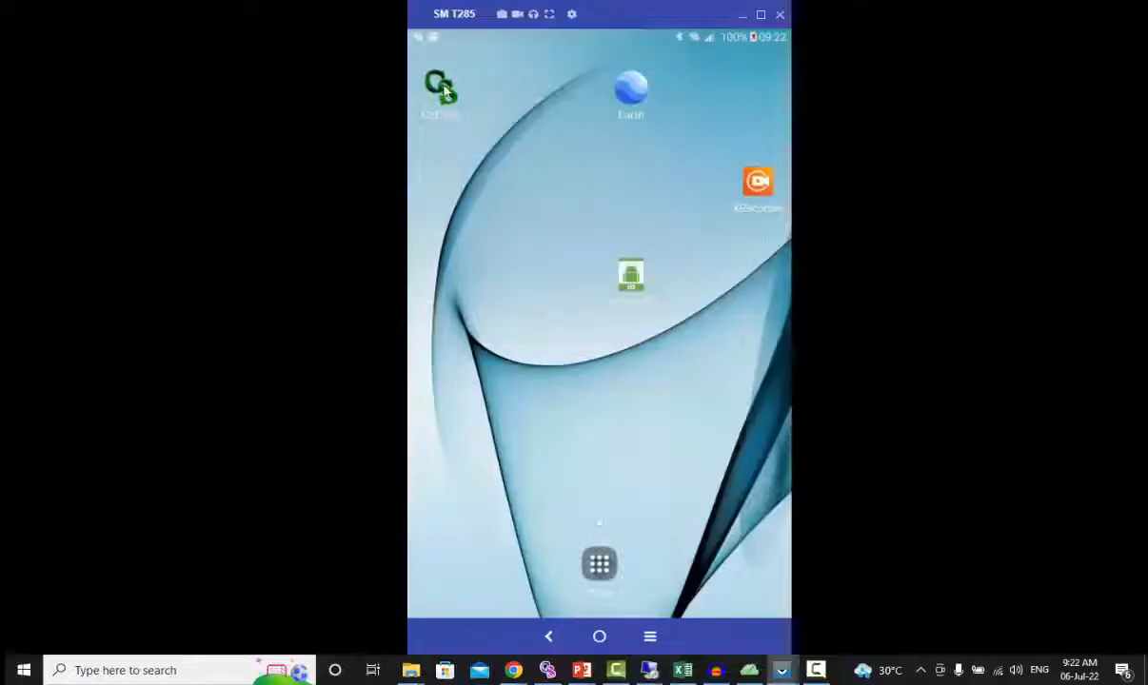
Step: Run the Menu app in CSEntry, log in as 9990, choose Start work, then back out of the form
left_click(440, 91)
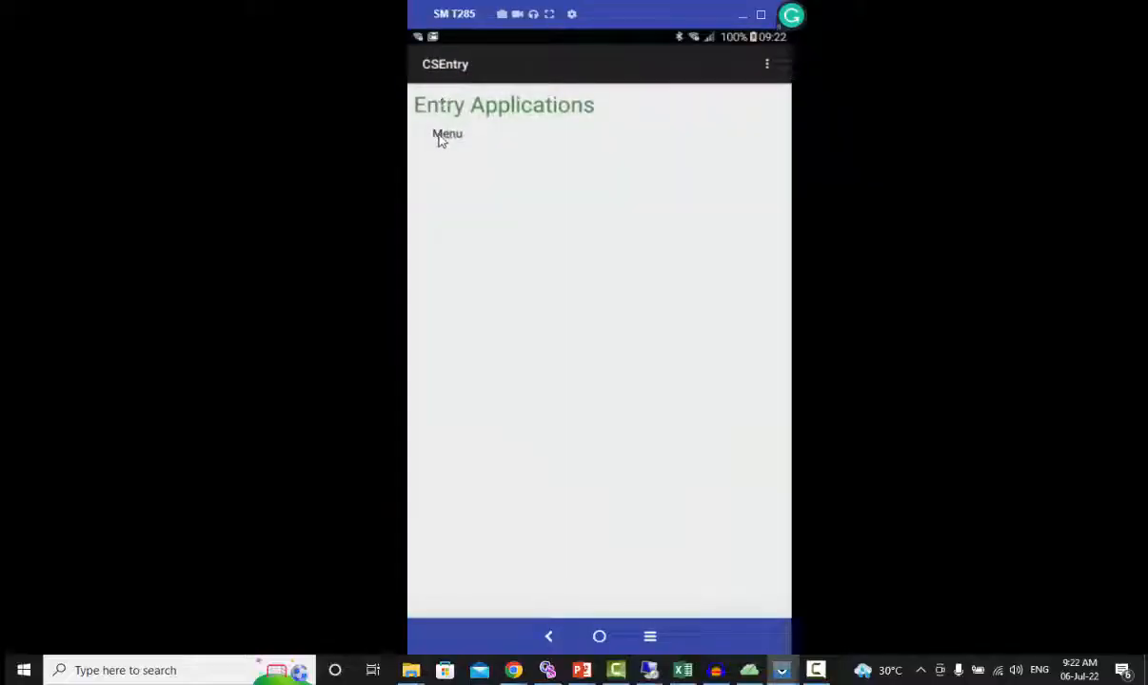
left_click(445, 133)
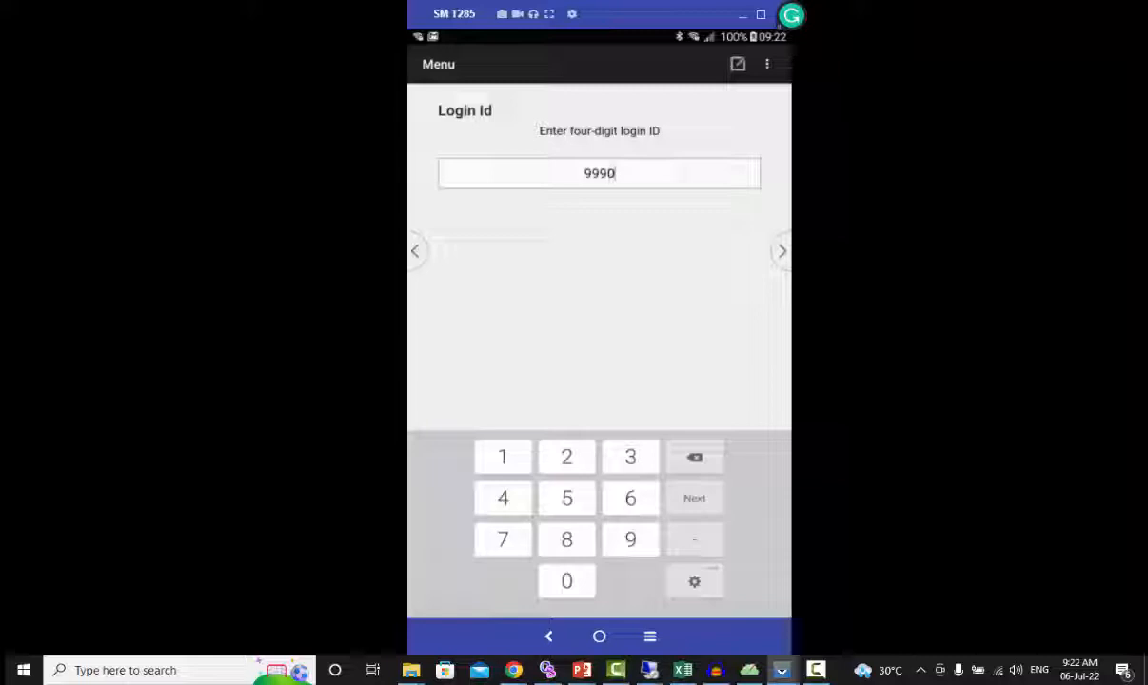
left_click(693, 499)
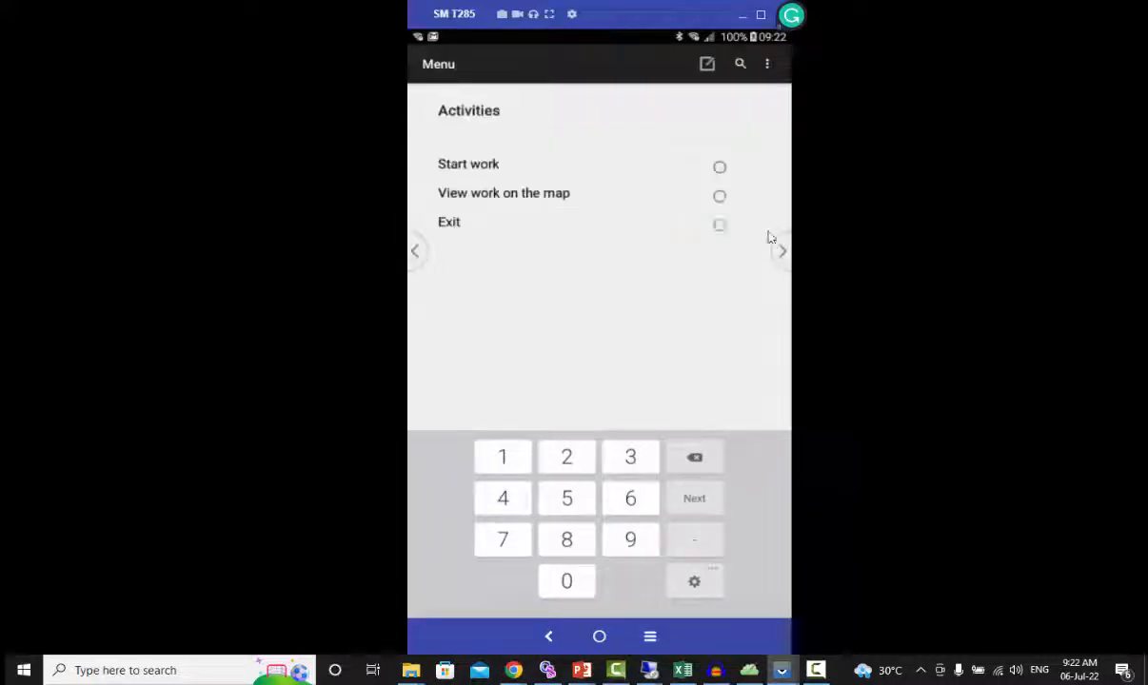
left_click(720, 168)
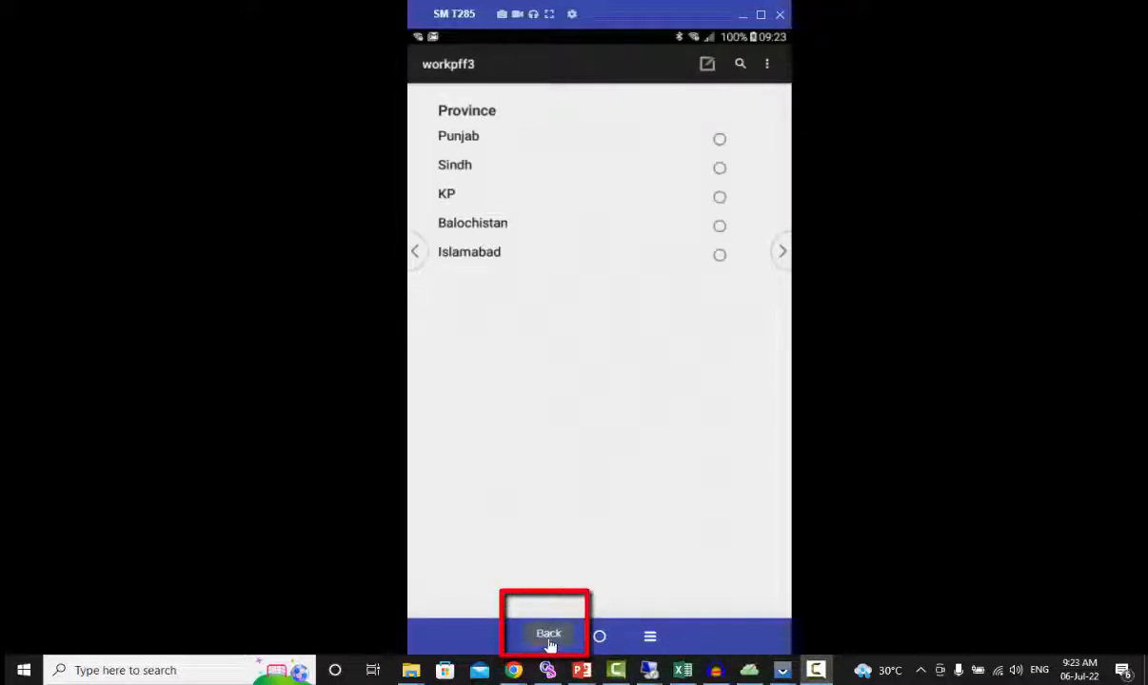
left_click(548, 636)
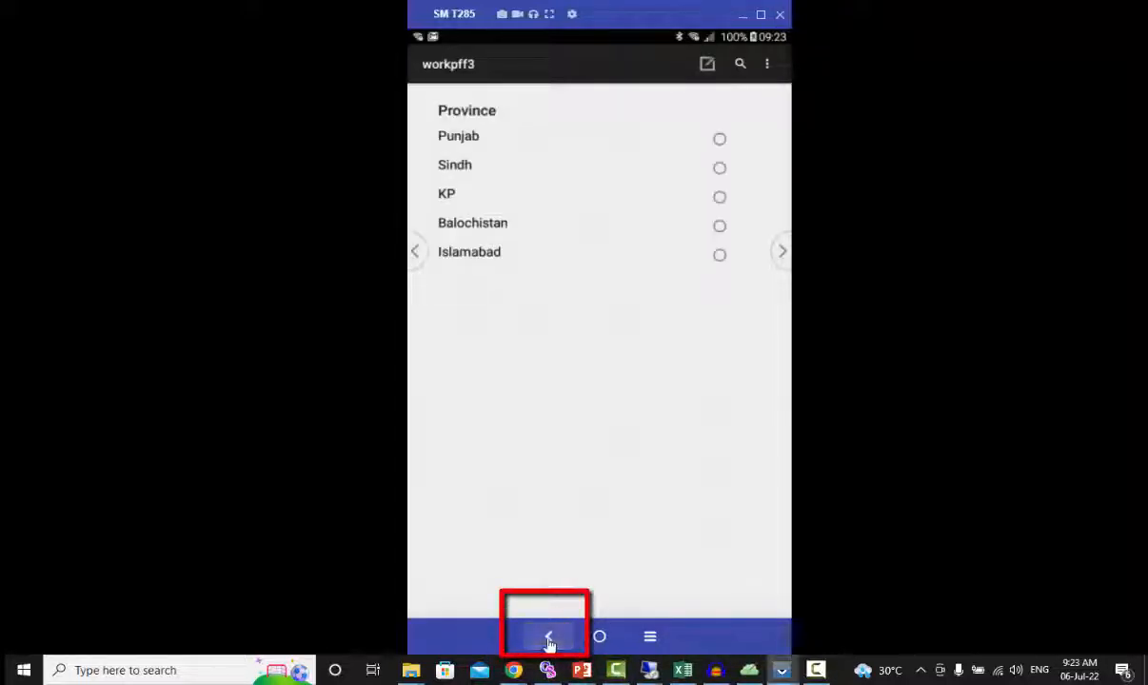
left_click(548, 636)
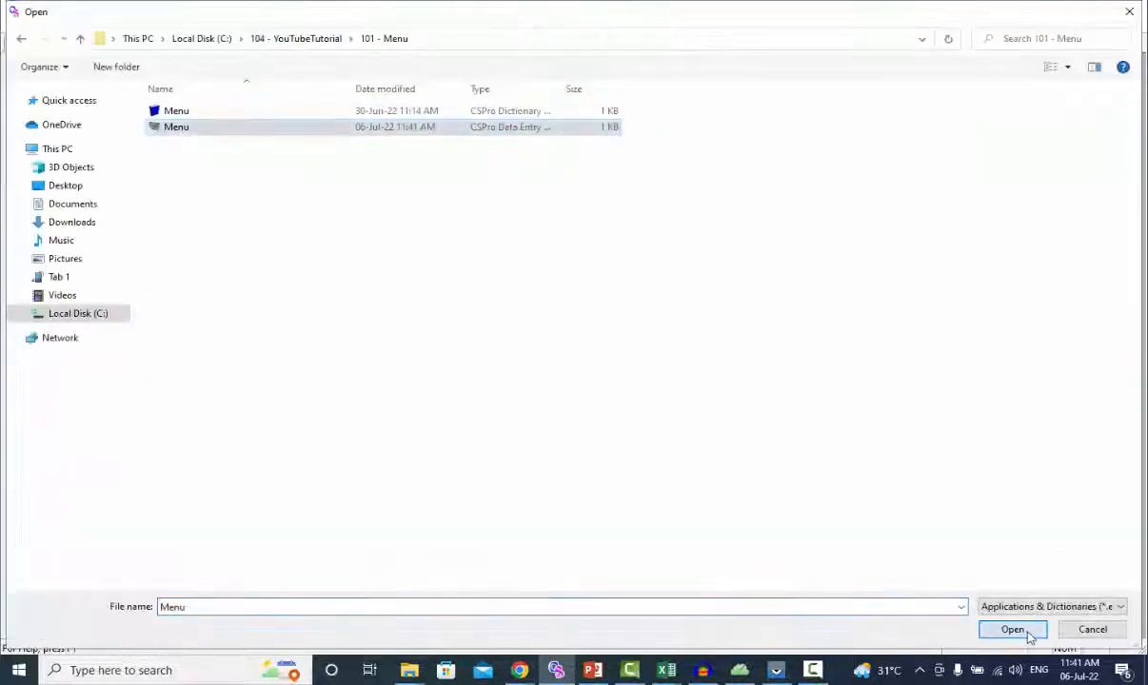
Step: Open the Menu data entry application and select its ACTIVITIES field
left_click(1013, 628)
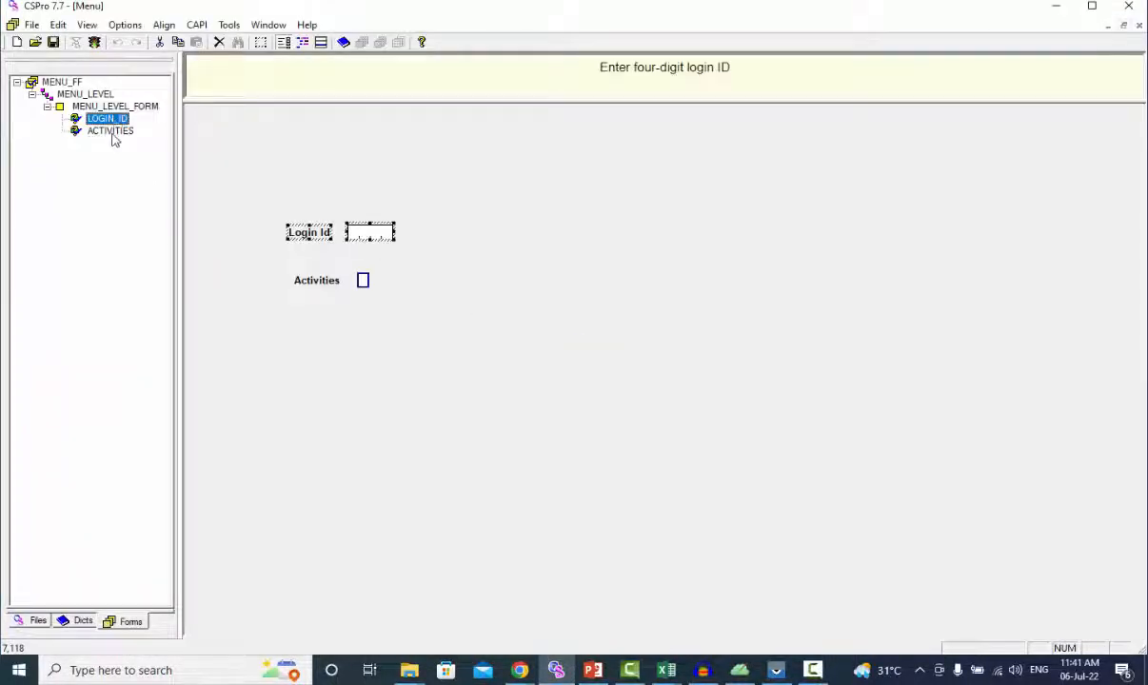
left_click(111, 129)
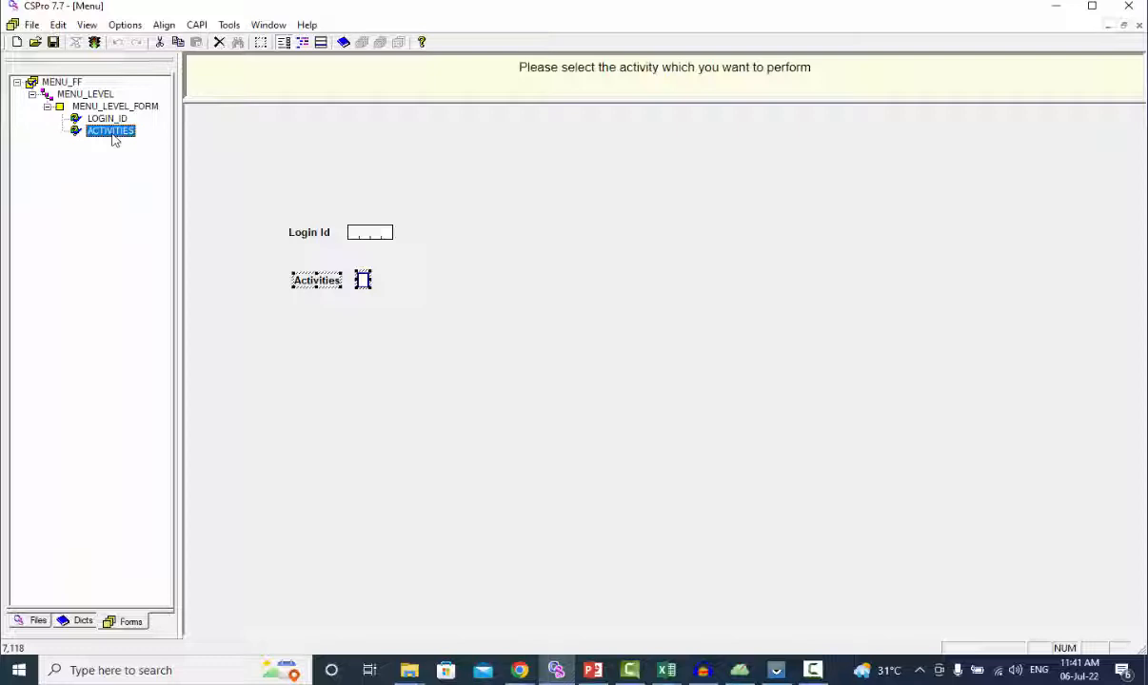
mouse_move(116, 133)
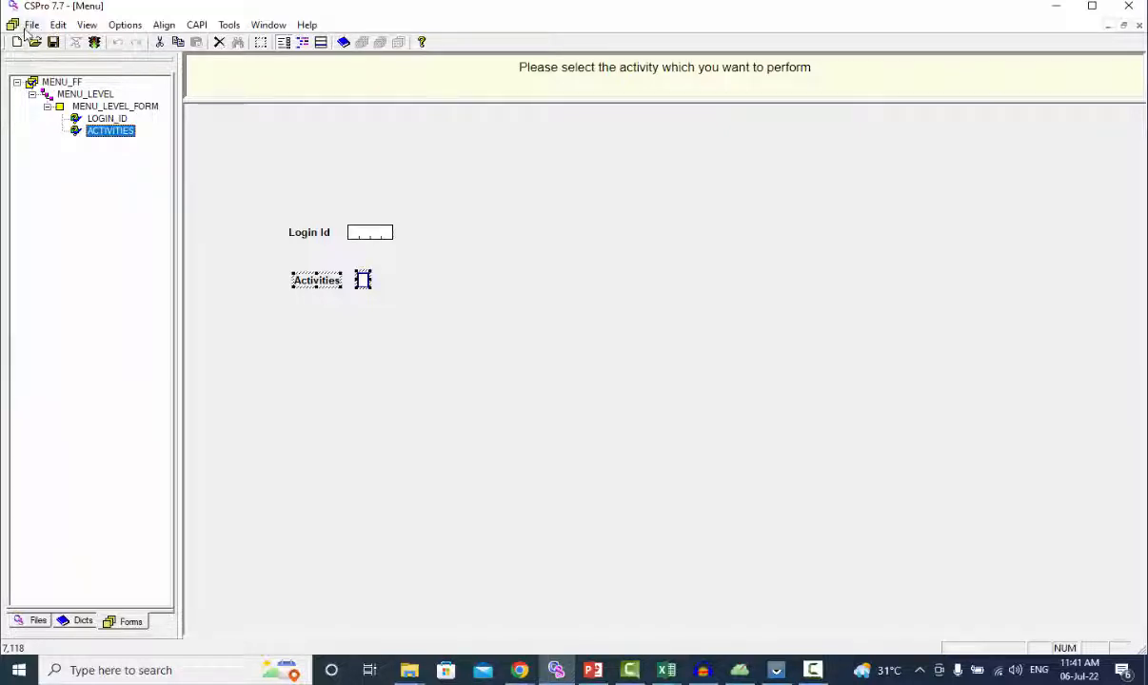
Step: Expand LISTING_DICT's LISTING_REC to show the LATITUDE, LOGITUDE and RESULT items
left_click(32, 25)
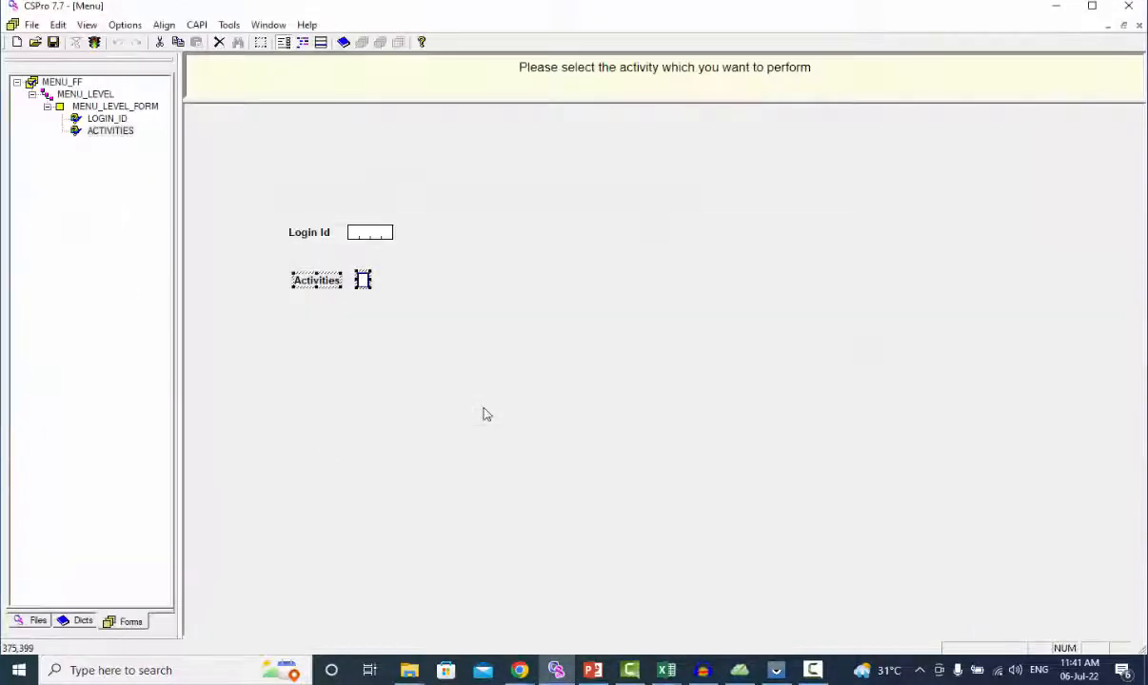
left_click(84, 621)
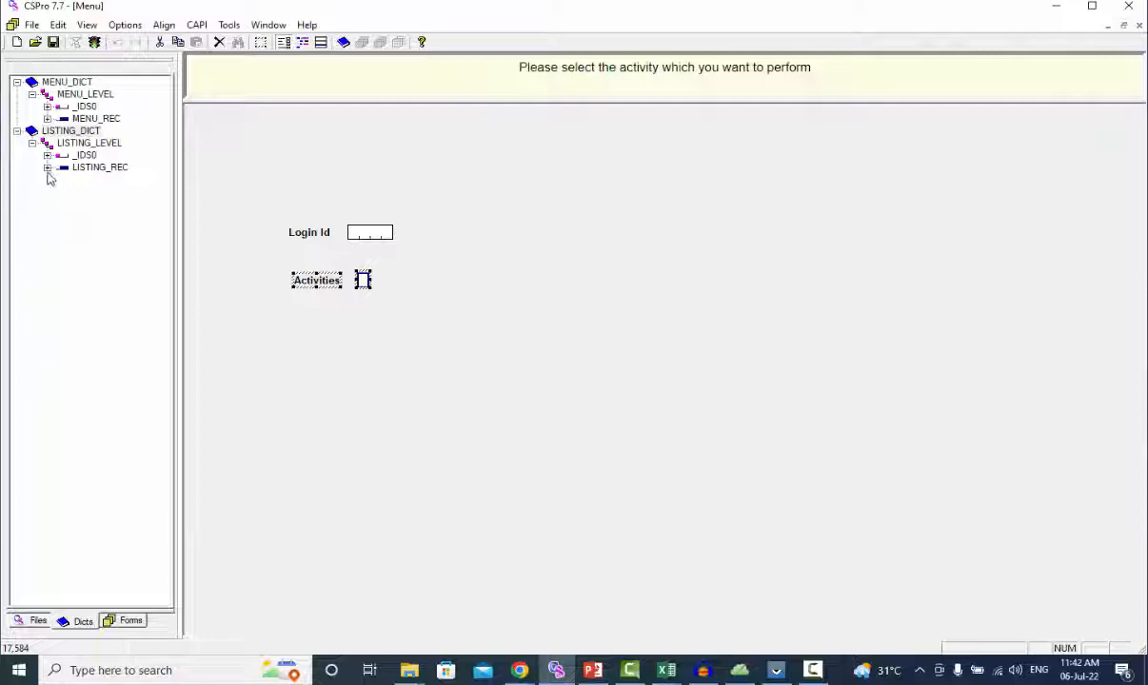
left_click(47, 168)
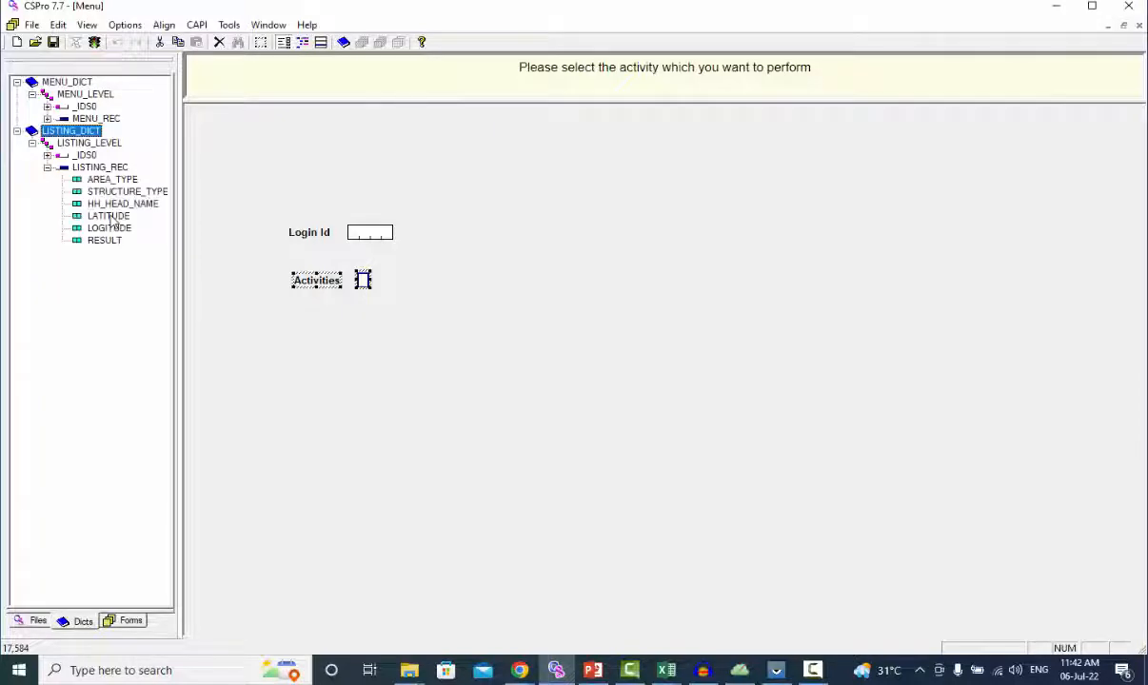
left_click(108, 229)
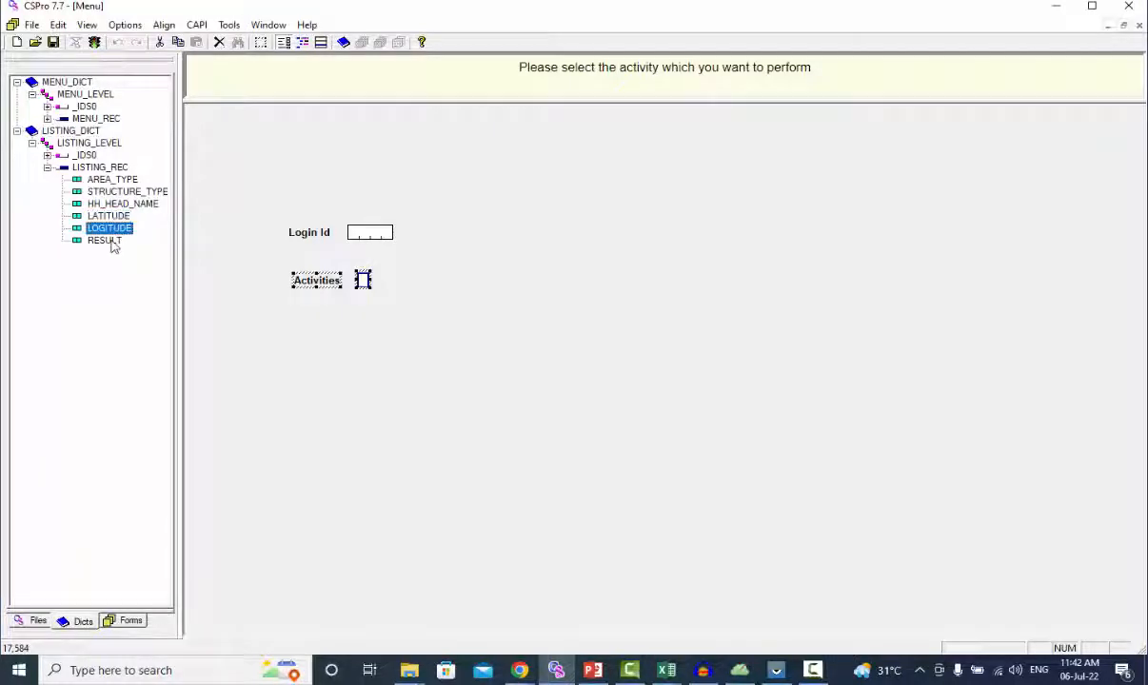
left_click(105, 240)
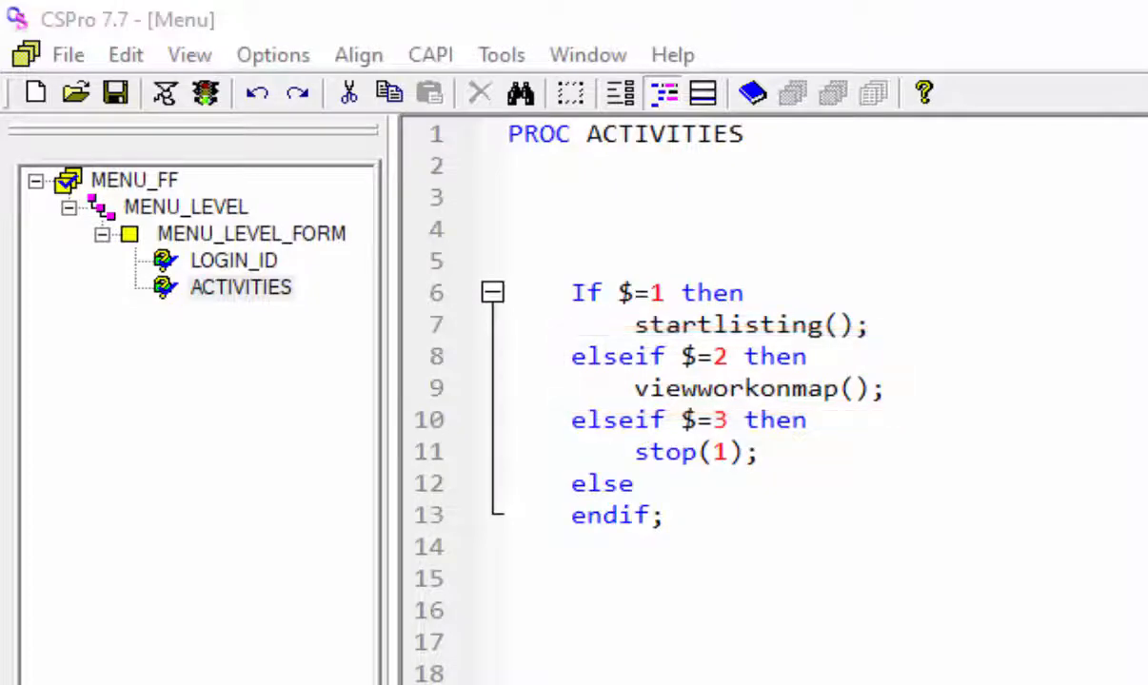
mouse_move(341, 476)
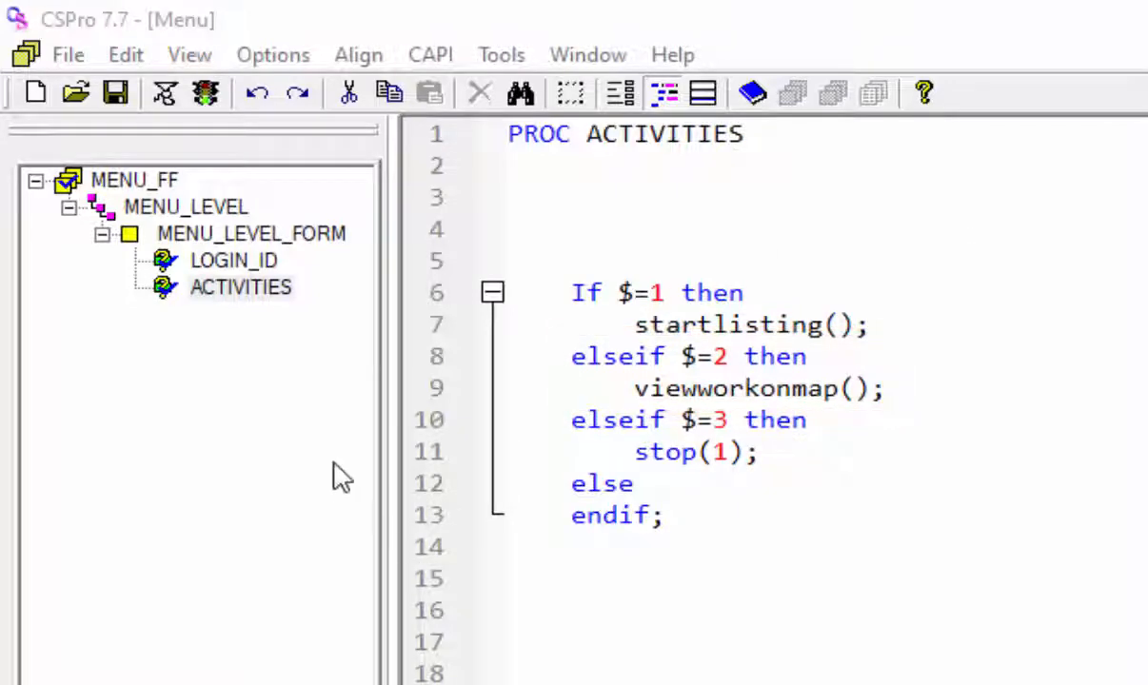
Step: Show PROC GLOBAL from MENU_FF and highlight the Map type in the variable declaration
left_click(133, 179)
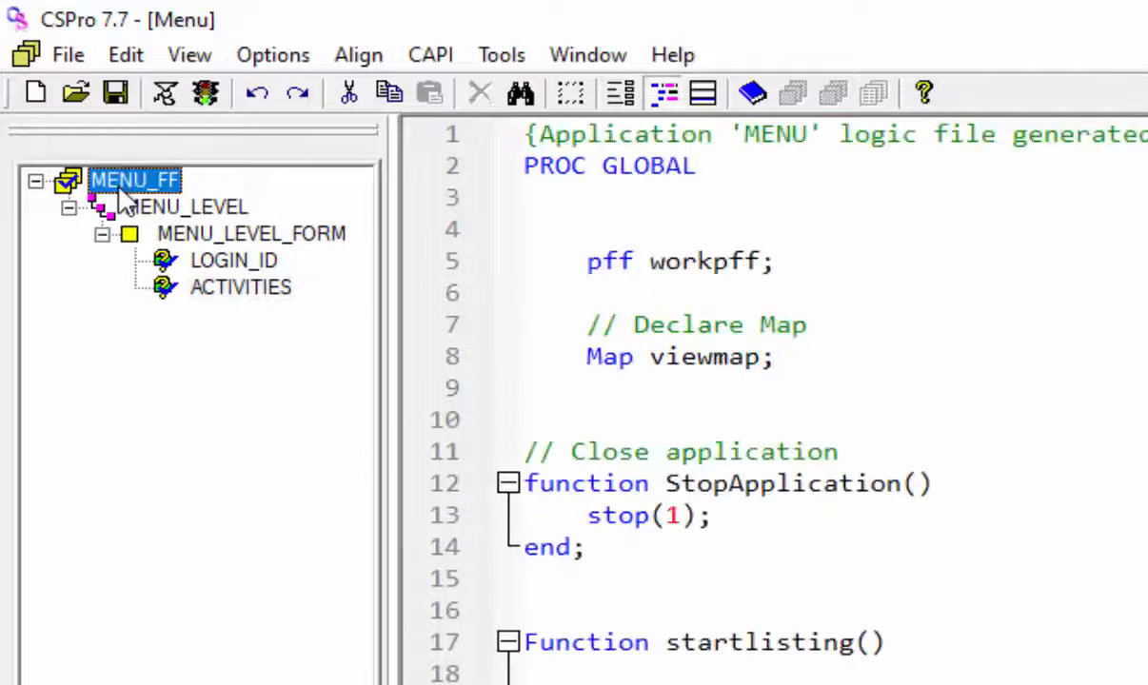
left_click(597, 357)
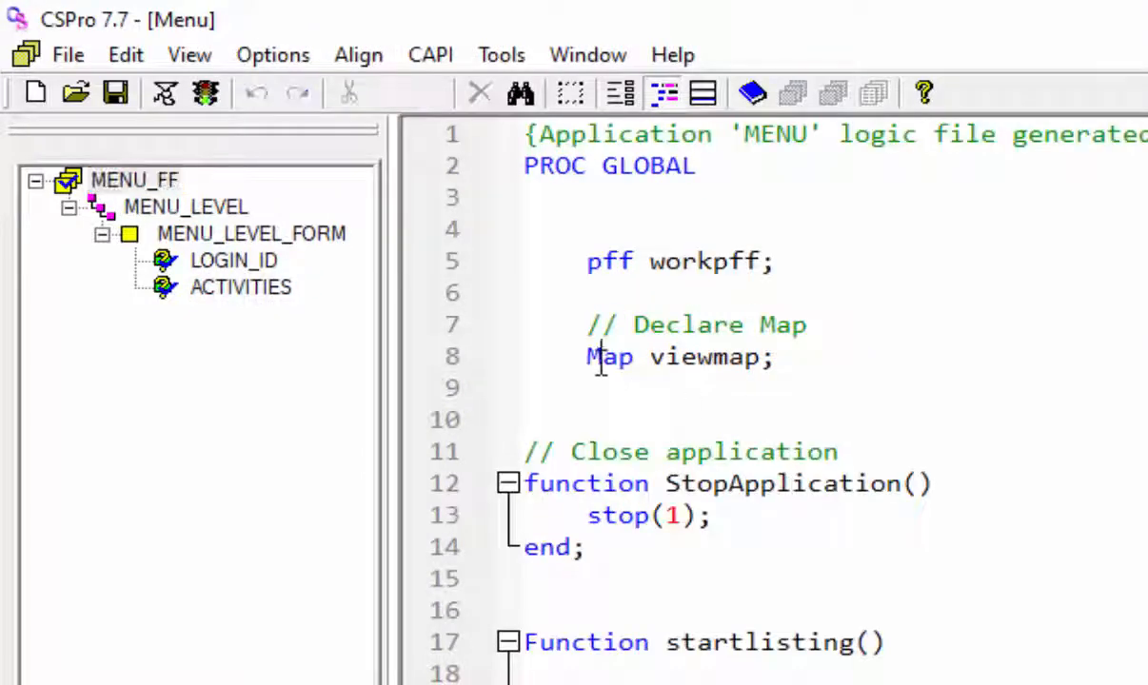
double_click(609, 358)
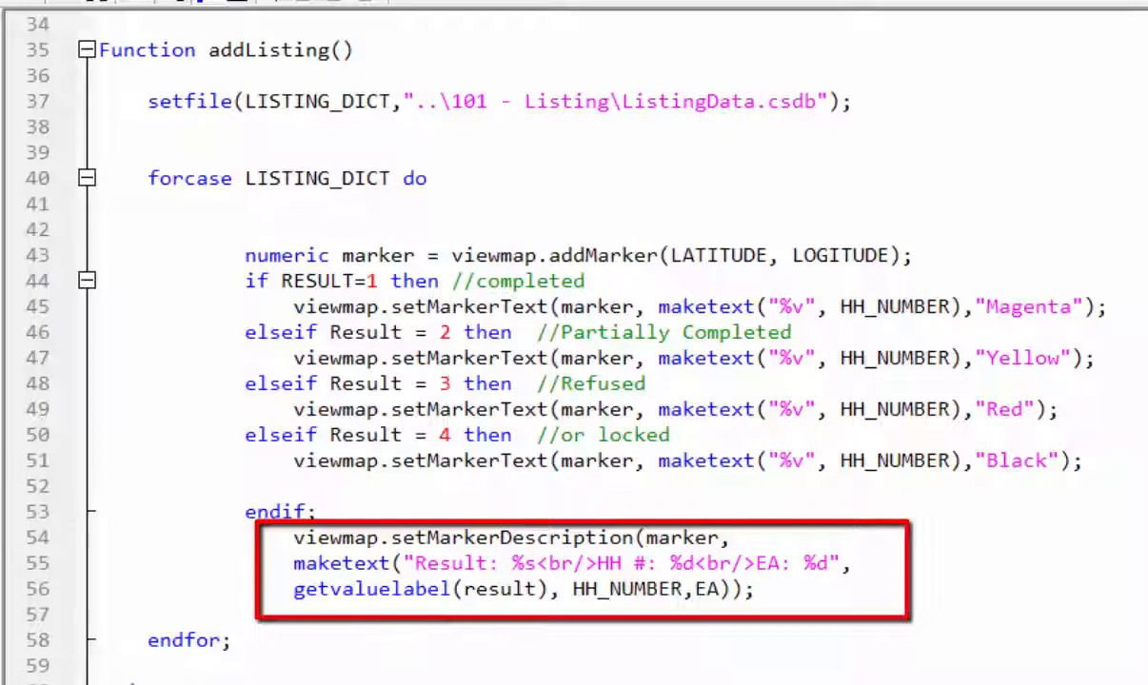
Step: Scroll to the viewworkonmap function and point at its setBasemap(Satellite) line
scroll("down", 3)
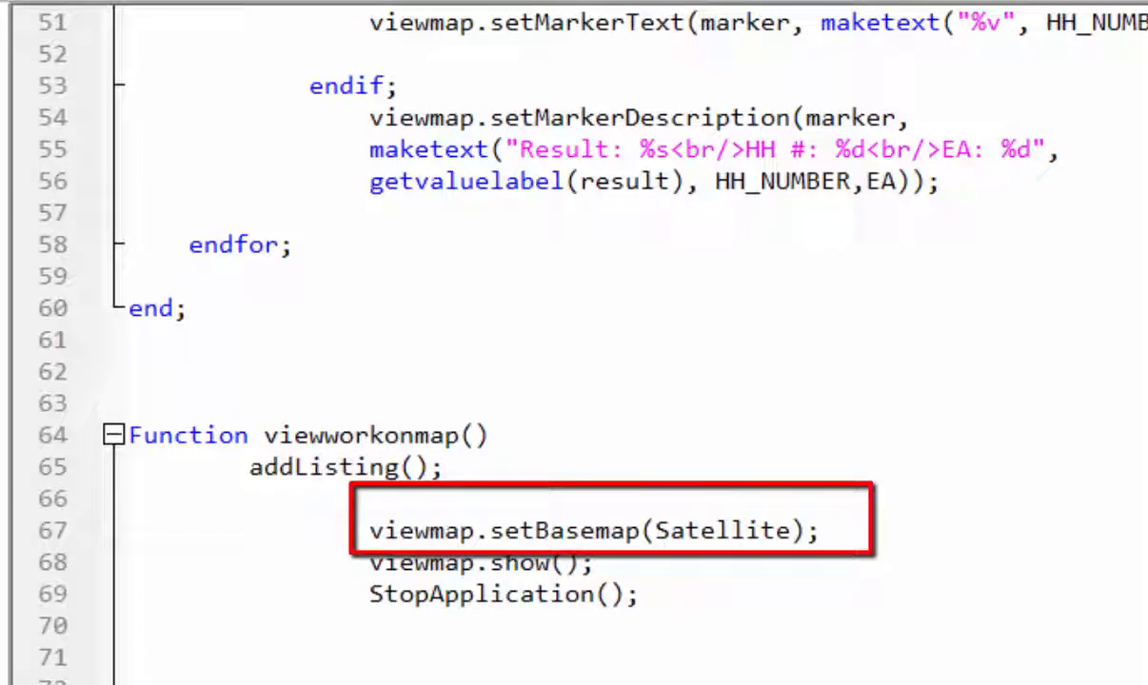
left_click(129, 54)
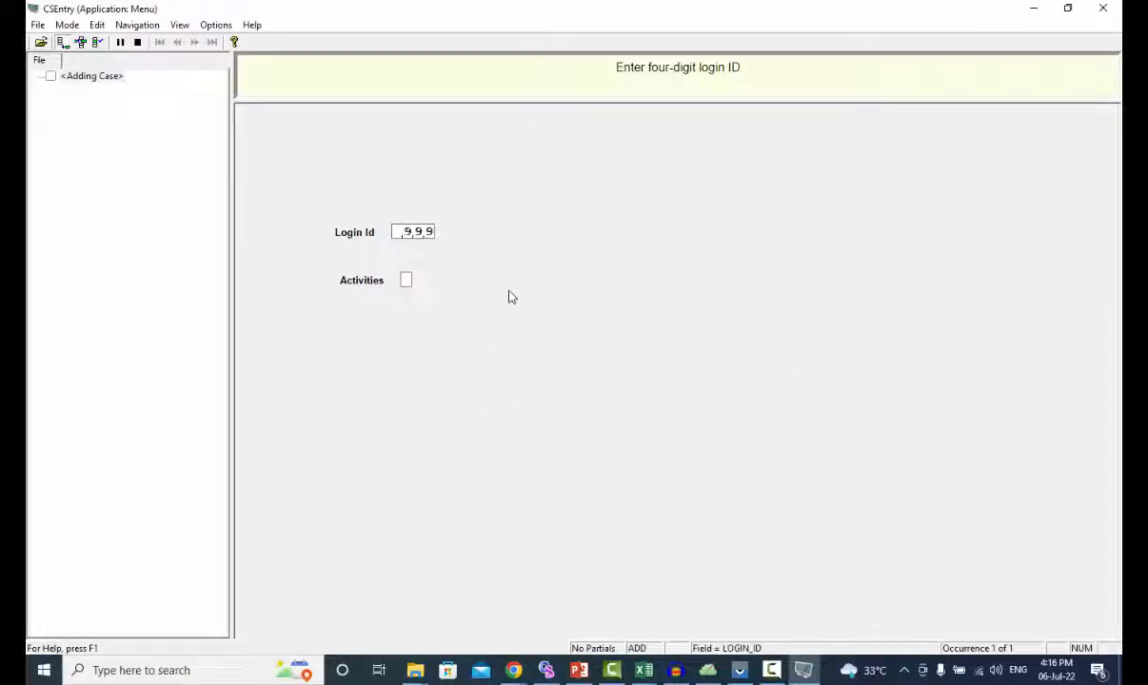
Step: Confirm the login ID in the Menu application to reach the activity choice
key("Return")
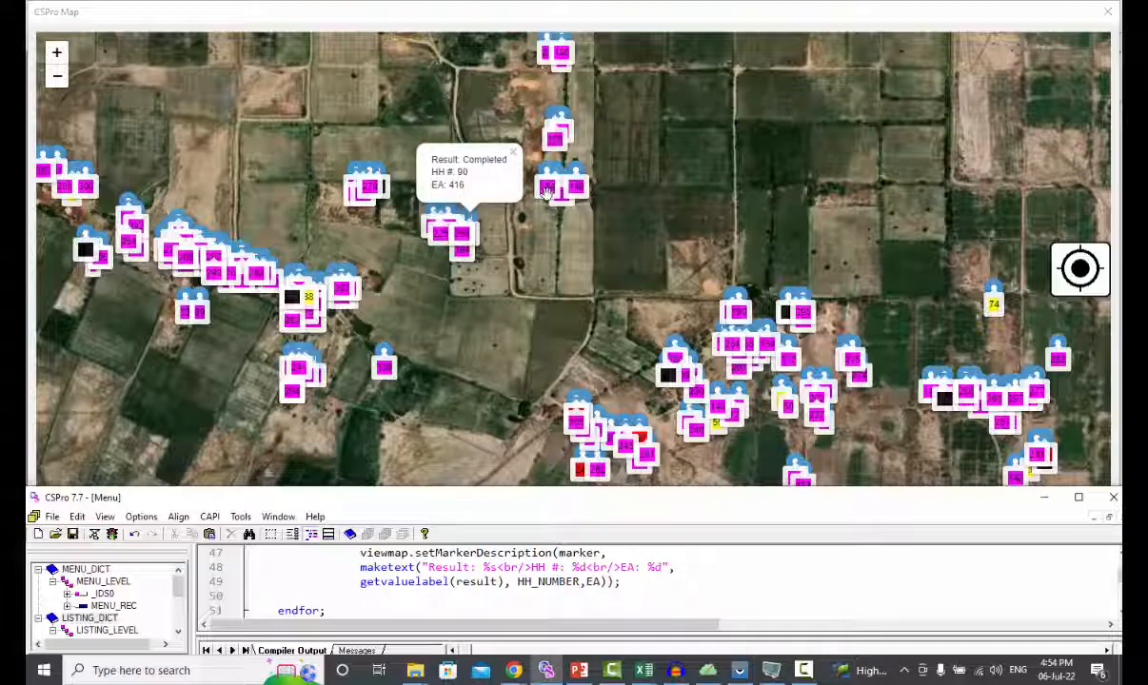
Step: Show marker descriptions for a completed, a partially completed, locked 300 and 177, and refused 240 households
left_click(560, 187)
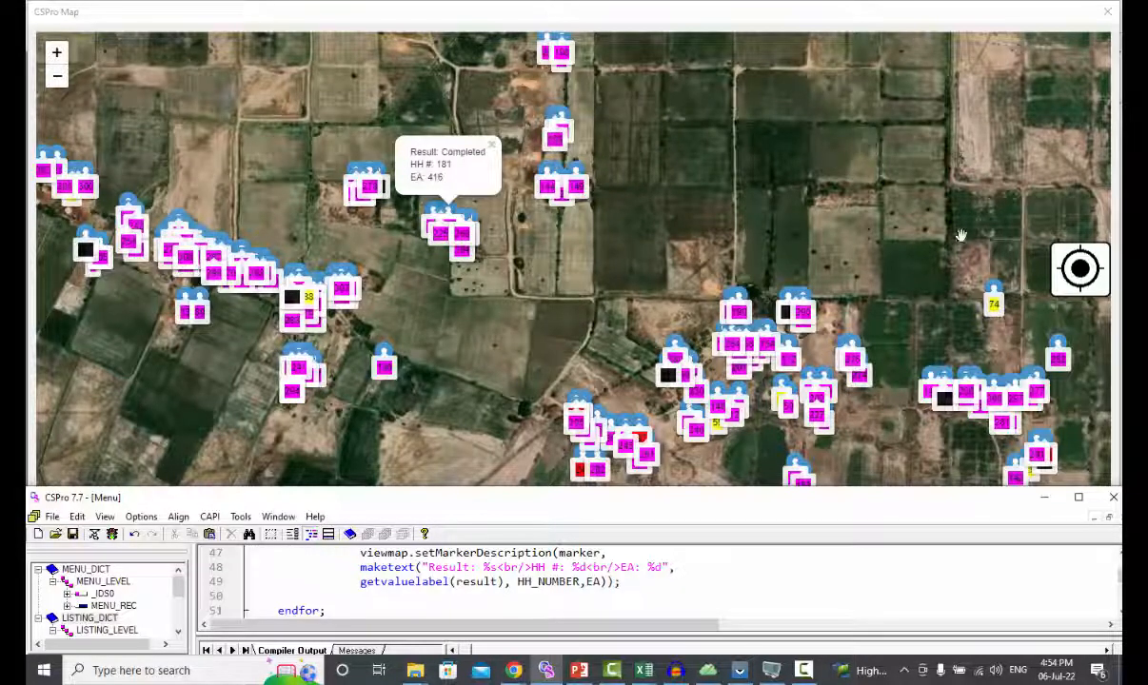
left_click(994, 303)
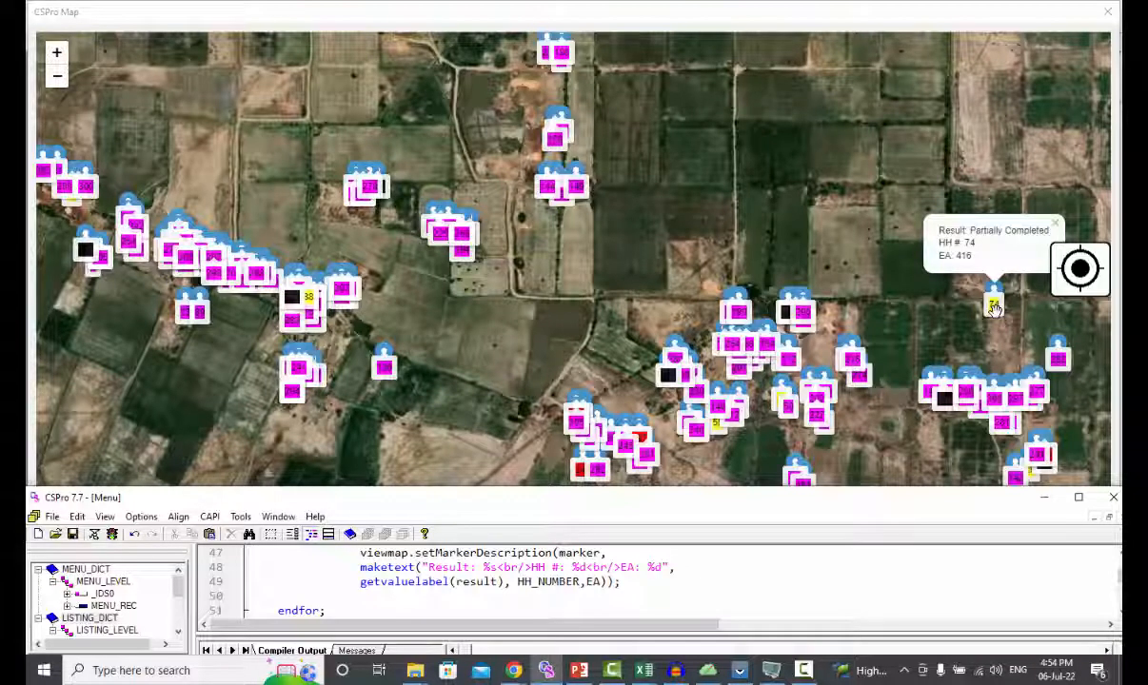
left_click(670, 377)
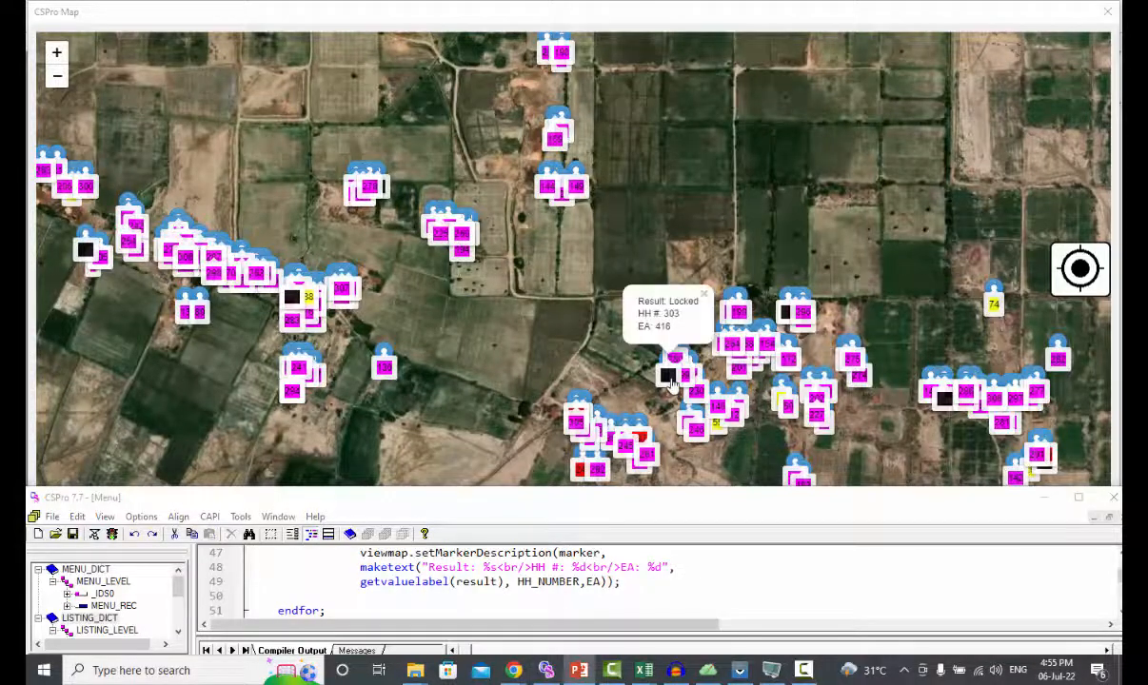
mouse_move(833, 402)
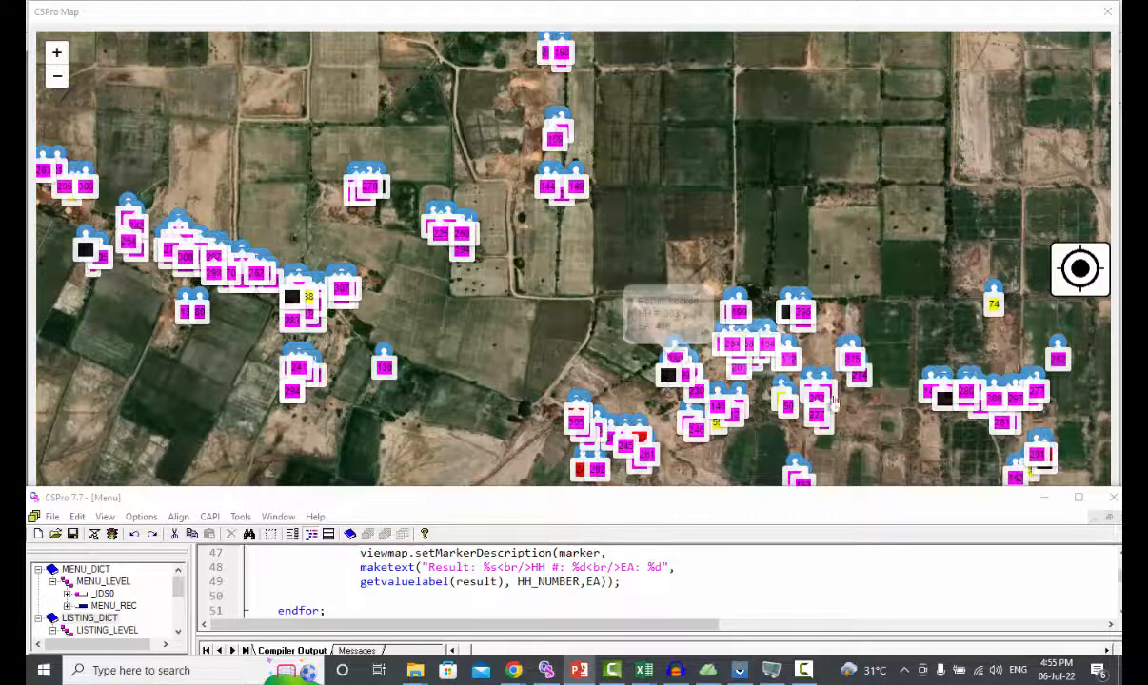
left_click(942, 398)
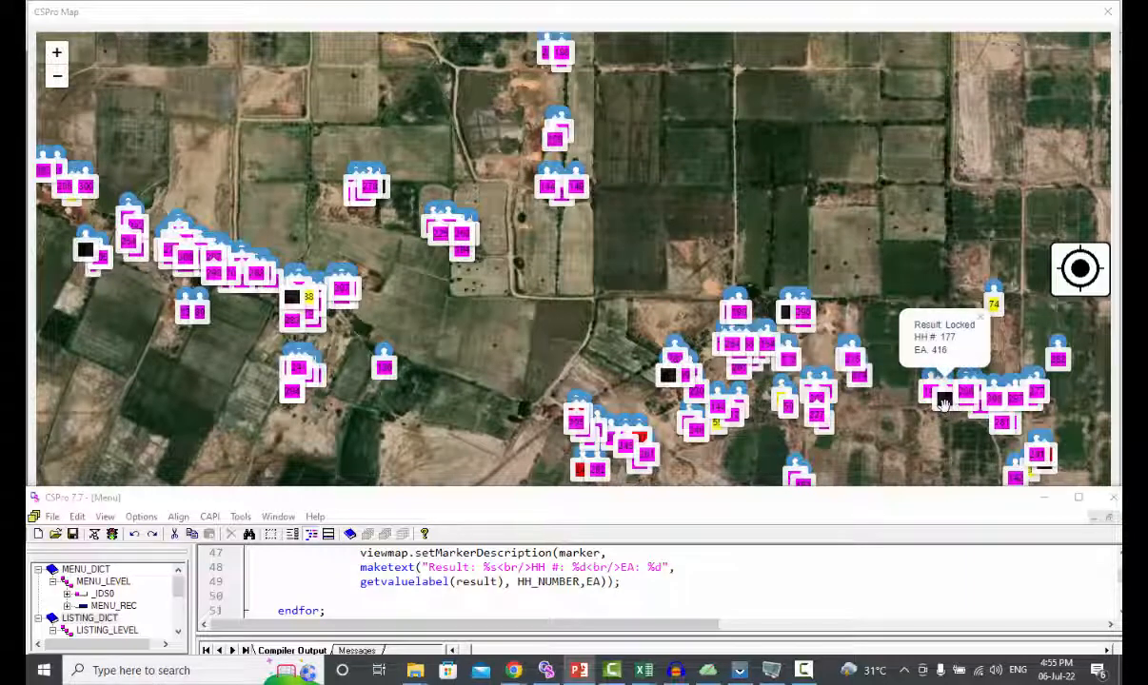
left_click(593, 468)
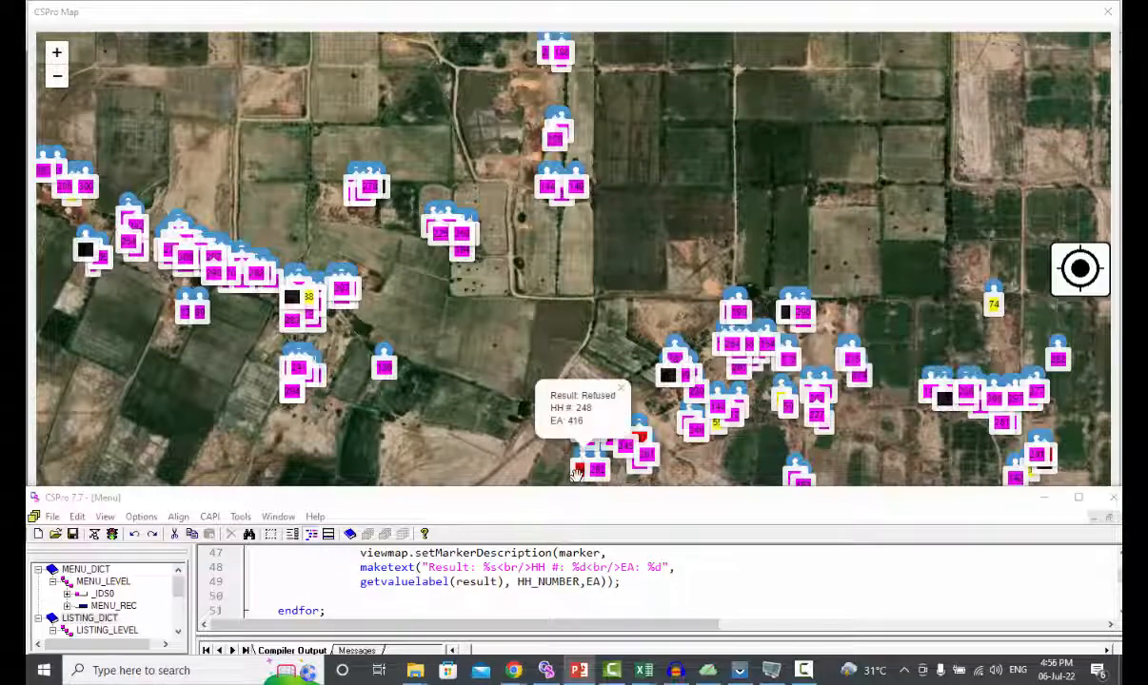